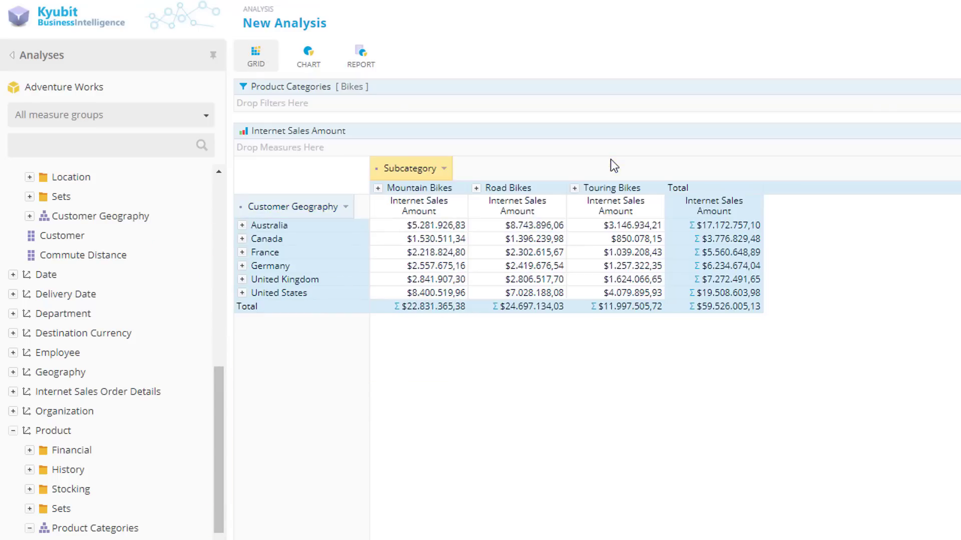
Step: Show the Products & Sales Q4 dashboard under Management Dashboards and scroll through its widgets
left_click(241, 266)
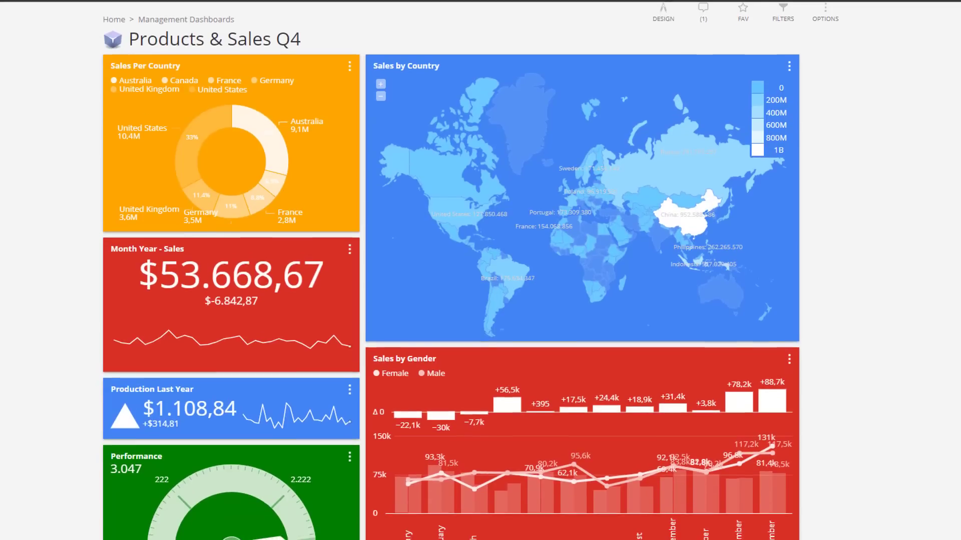
scroll("down", 3)
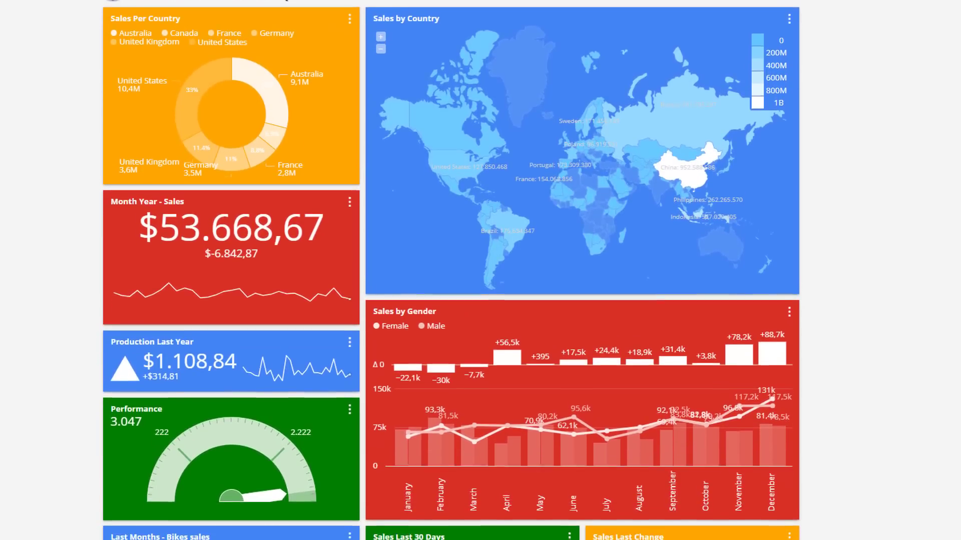
scroll("down", 3)
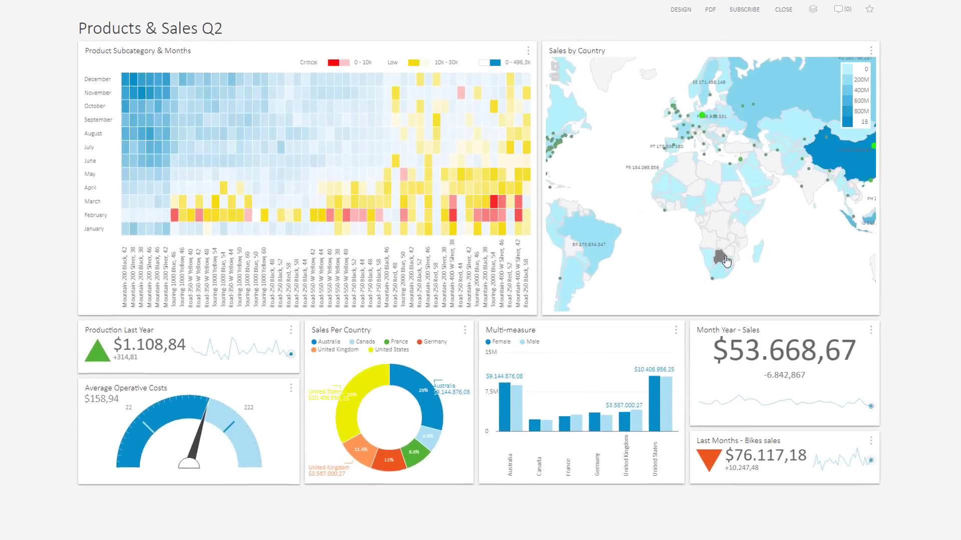
Step: Browse the Products & Sales Q2 and Regional Sales dashboards, ending on US States Sales Analysis with Texas hovered
right_click(407, 411)
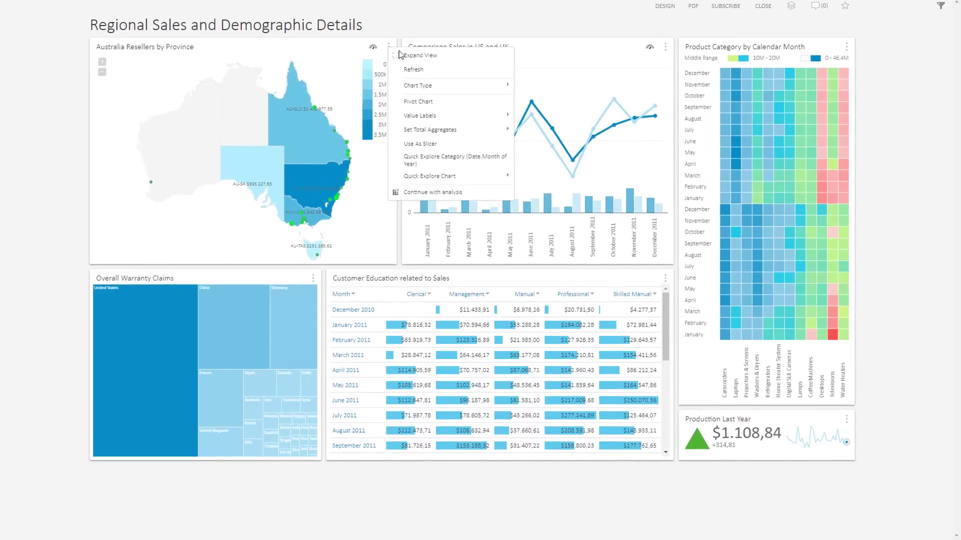
left_click(419, 55)
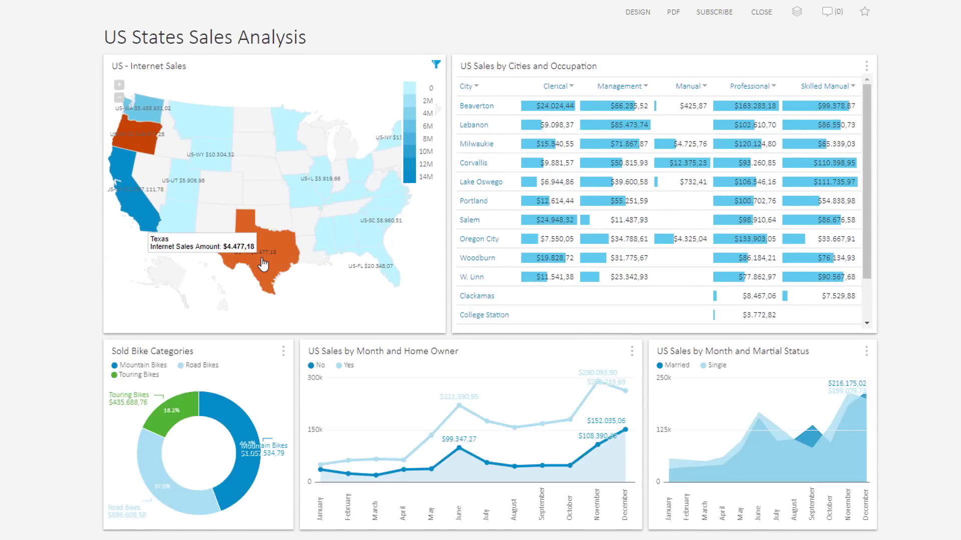
left_click(383, 269)
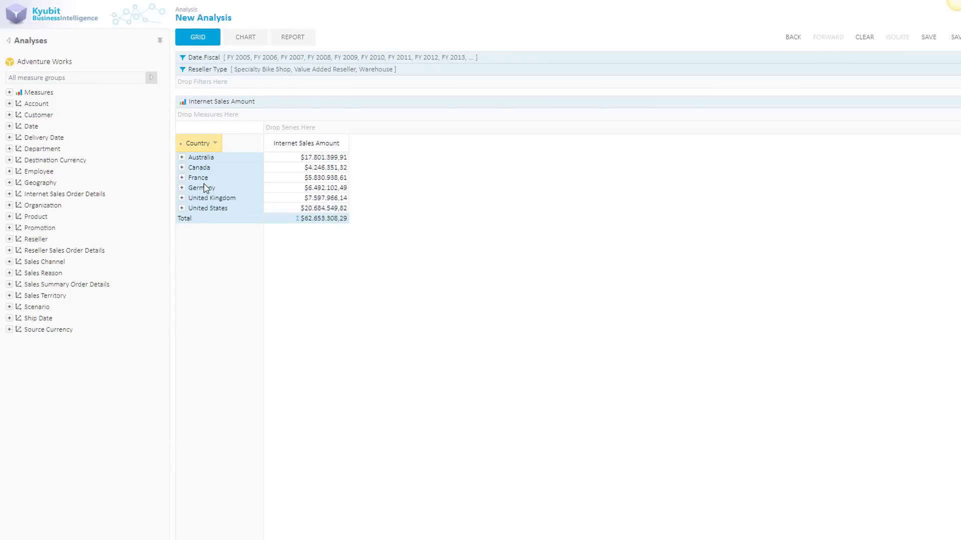
Step: Split internet sales by gender and education, narrow to Bikes, and expand Mountain Bikes by education
left_click(181, 208)
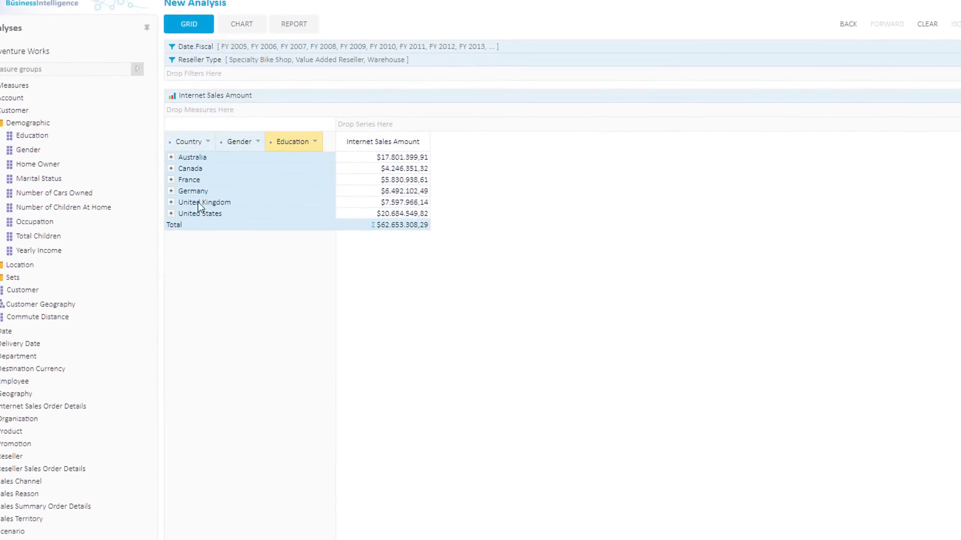
left_click(172, 202)
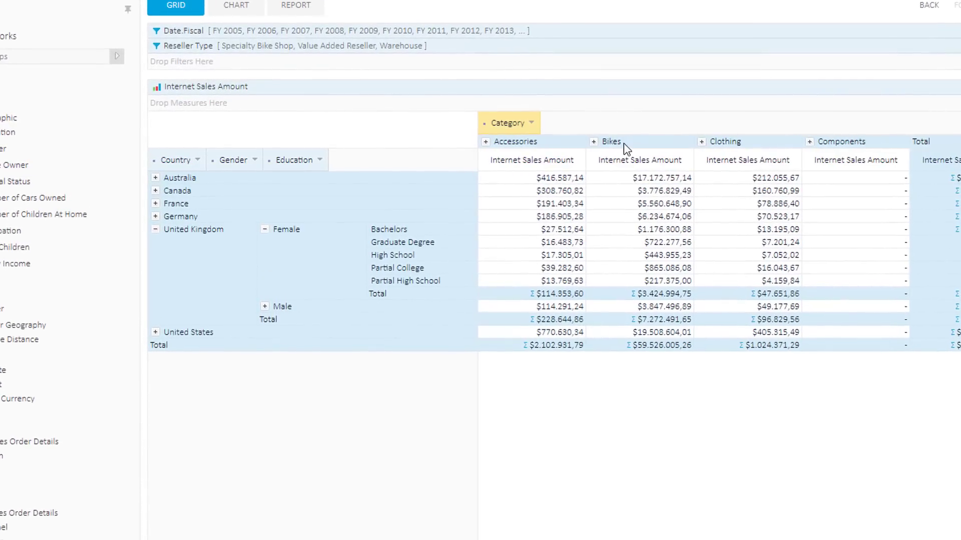
left_click(594, 141)
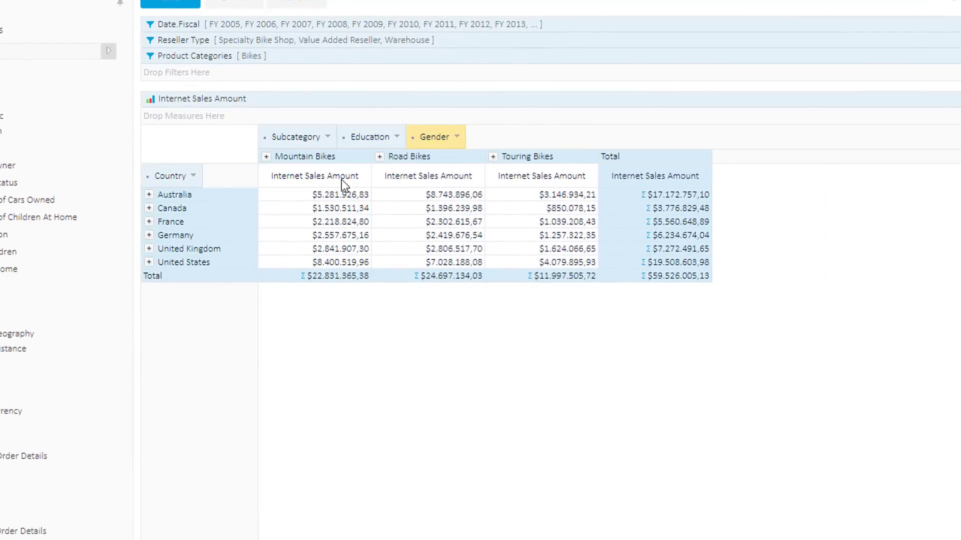
left_click(265, 156)
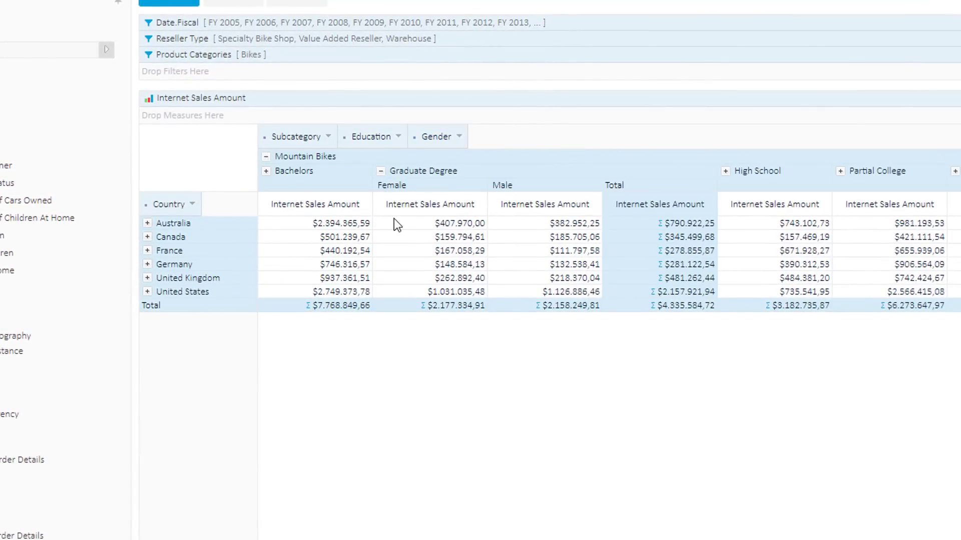
Step: Expand Australia to its states, switch to chart view and choose a dimension to drill Australia by
left_click(148, 223)
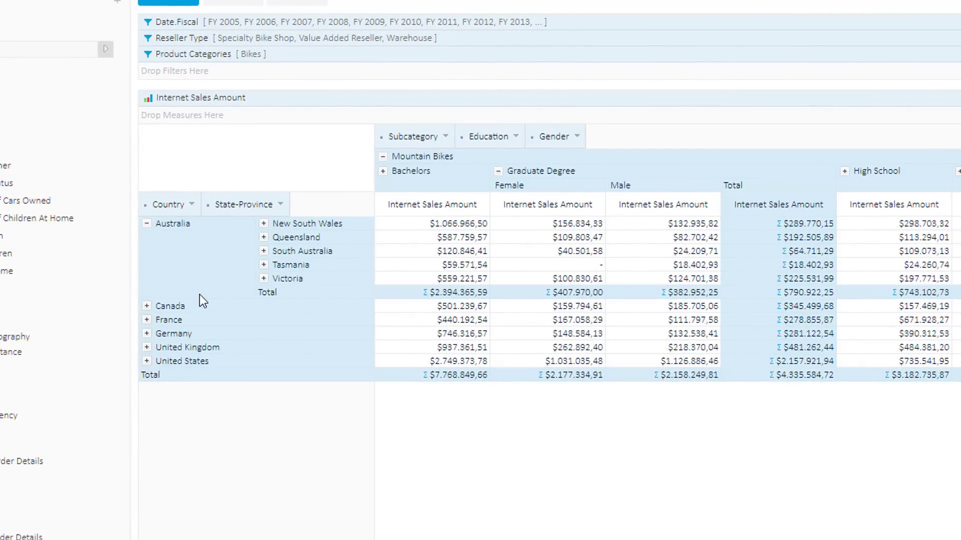
left_click(217, 33)
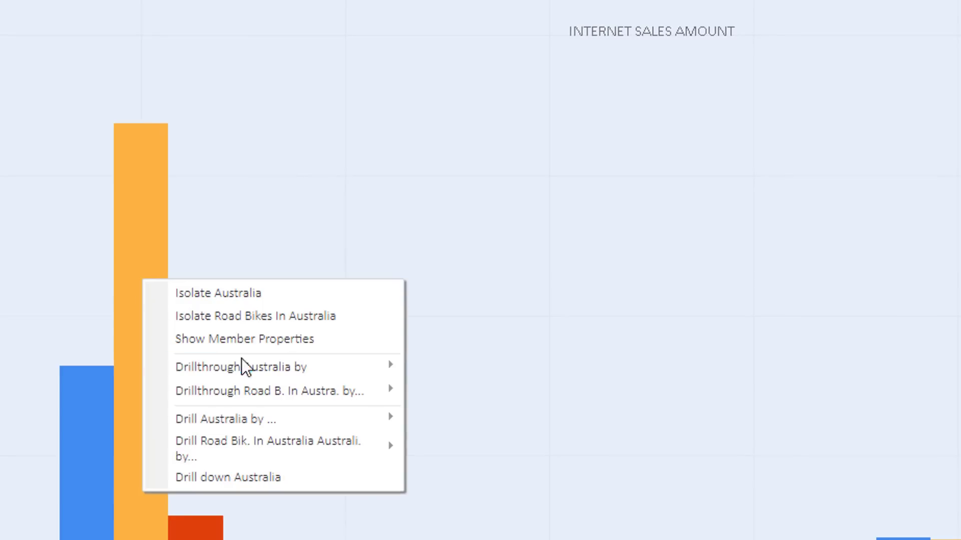
left_click(225, 419)
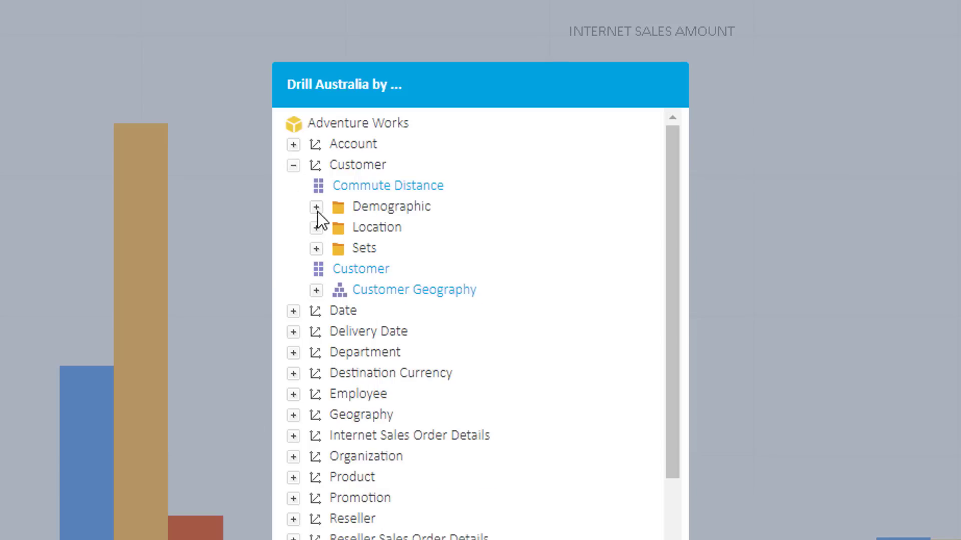